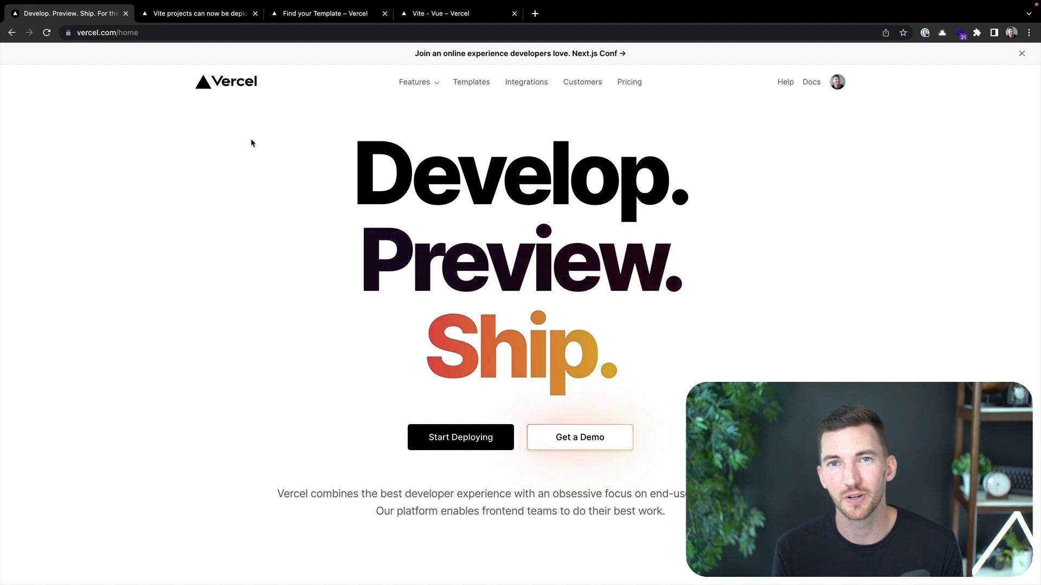
- View the Vite zero-configuration changelog post, then the Find your Template gallery
click(198, 13)
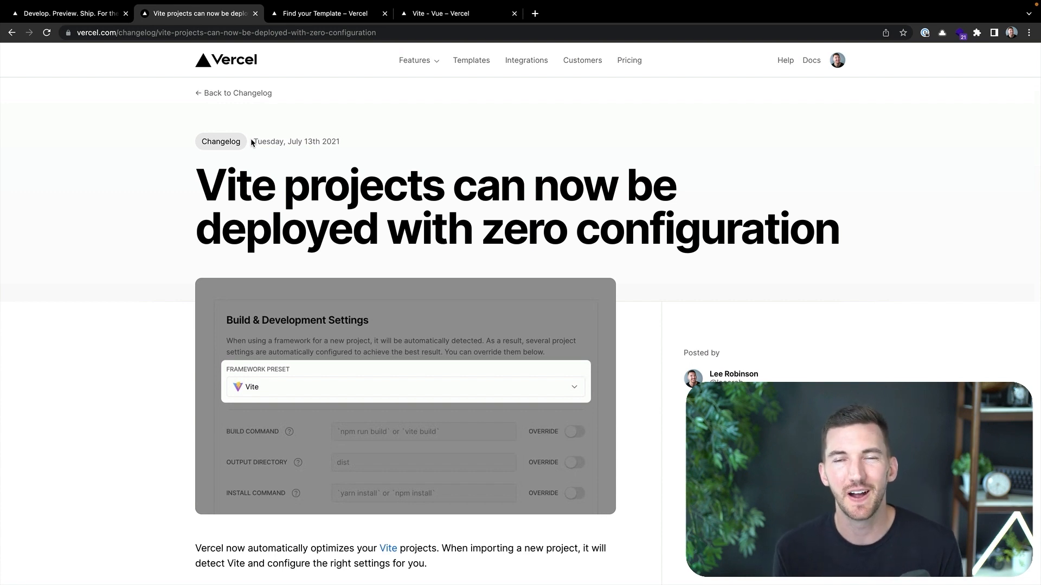
click(325, 13)
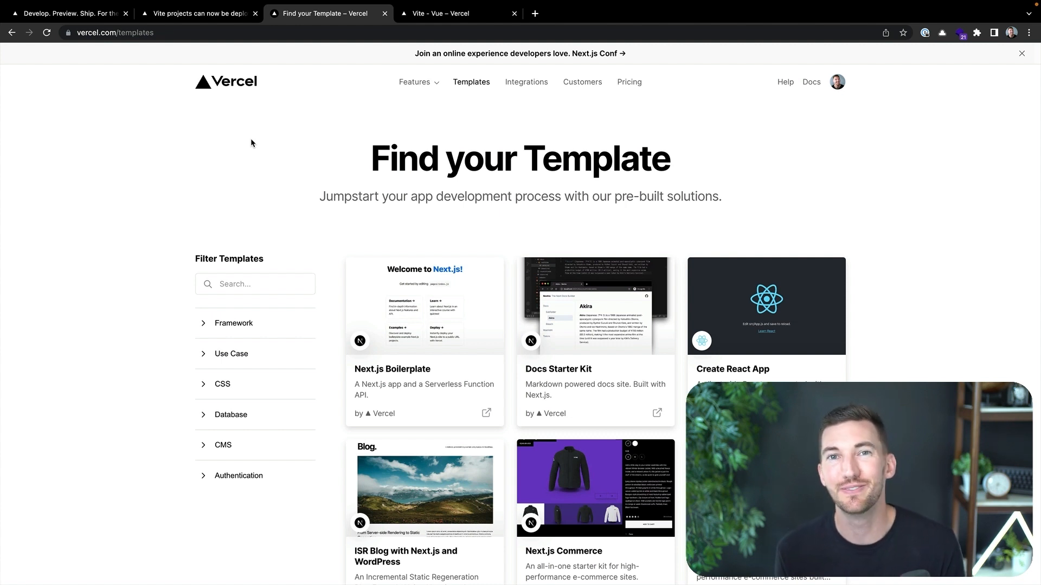
- Start deploying the Vite - Vue template into a new private Git repository named vite-vue
click(458, 13)
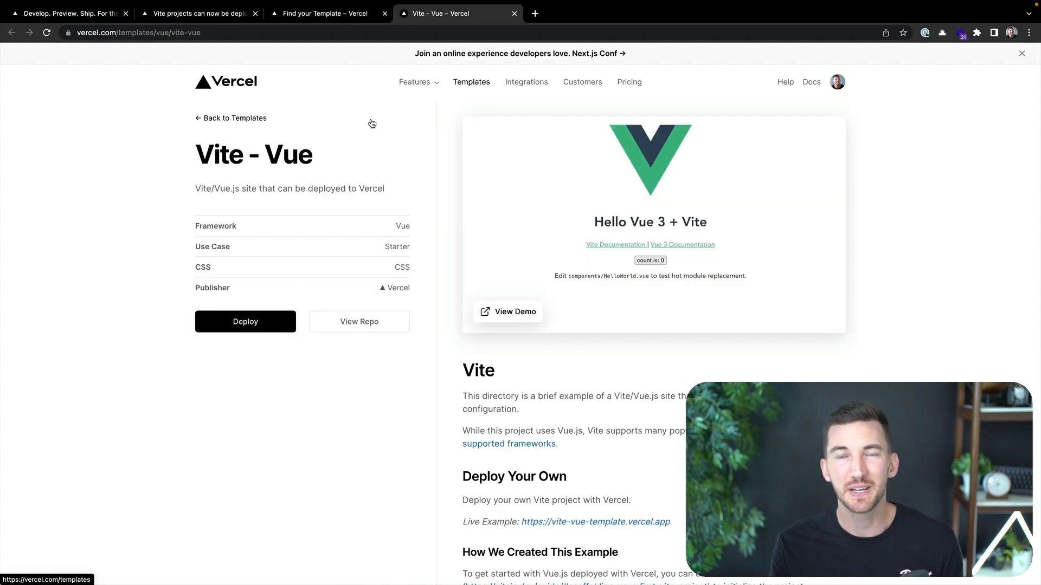
click(245, 322)
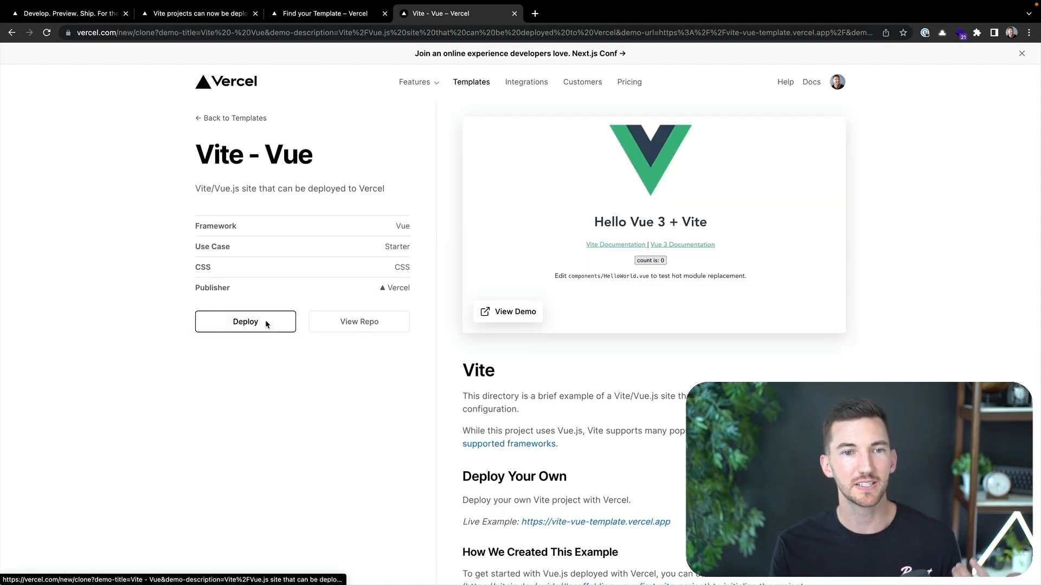
click(245, 322)
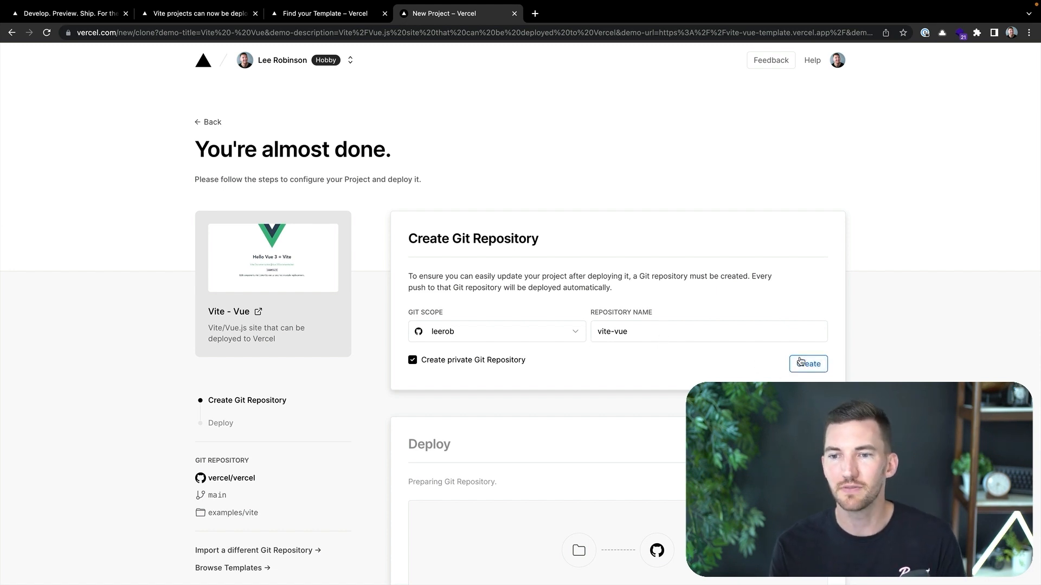
- Create the vite-vue repository and let its production deployment reach Ready
click(808, 364)
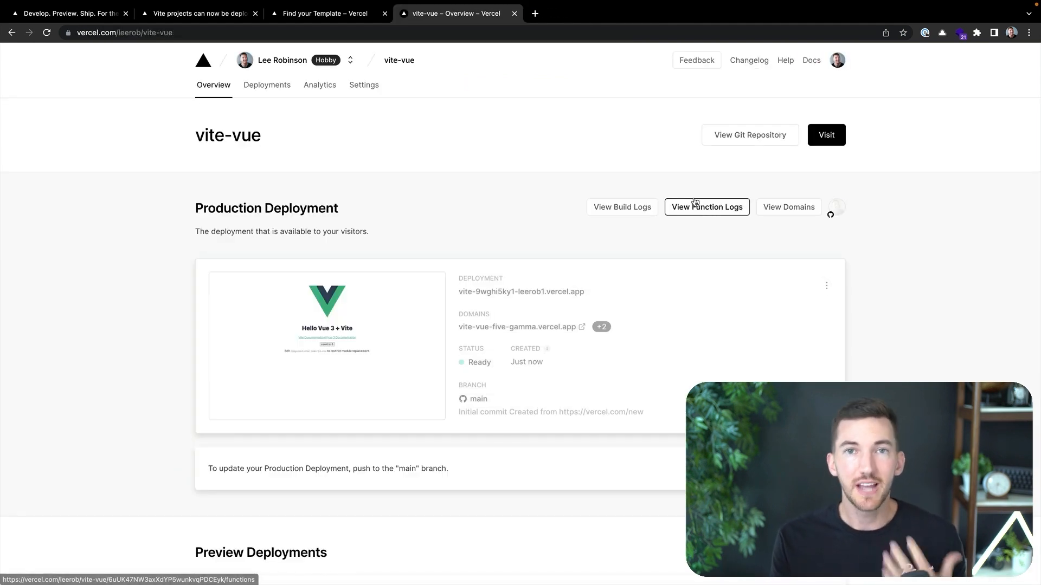
- Check Build & Development Settings show Vite as the framework preset, then return to the Svelte templates
click(364, 86)
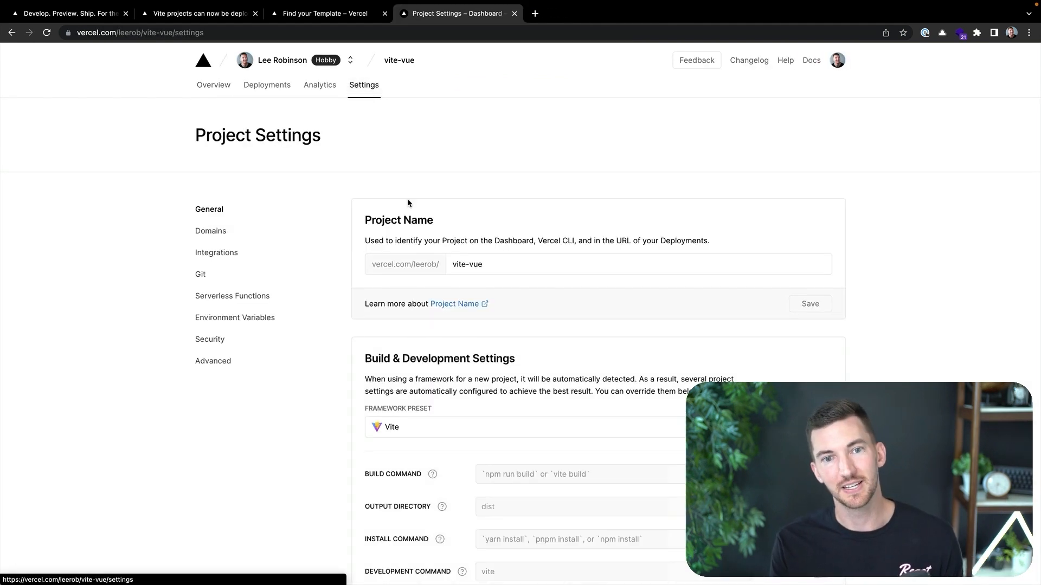
scroll(down, 3)
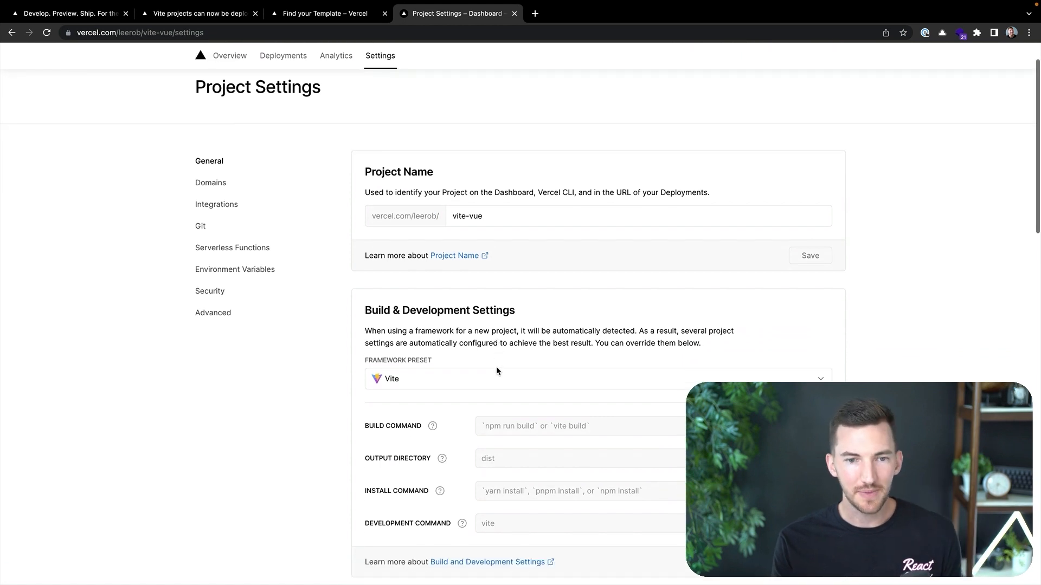
scroll(down, 3)
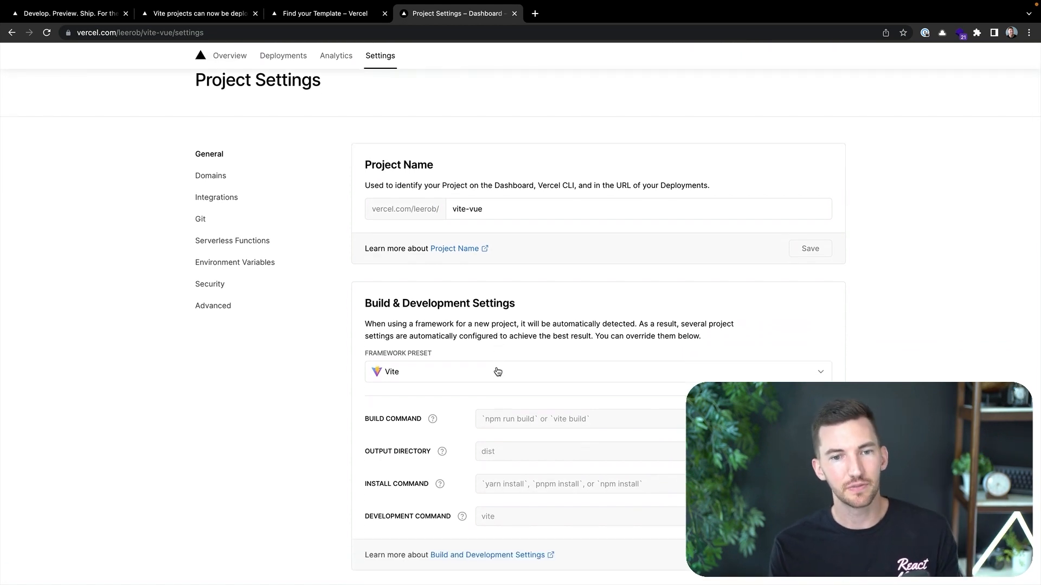
scroll(down, 3)
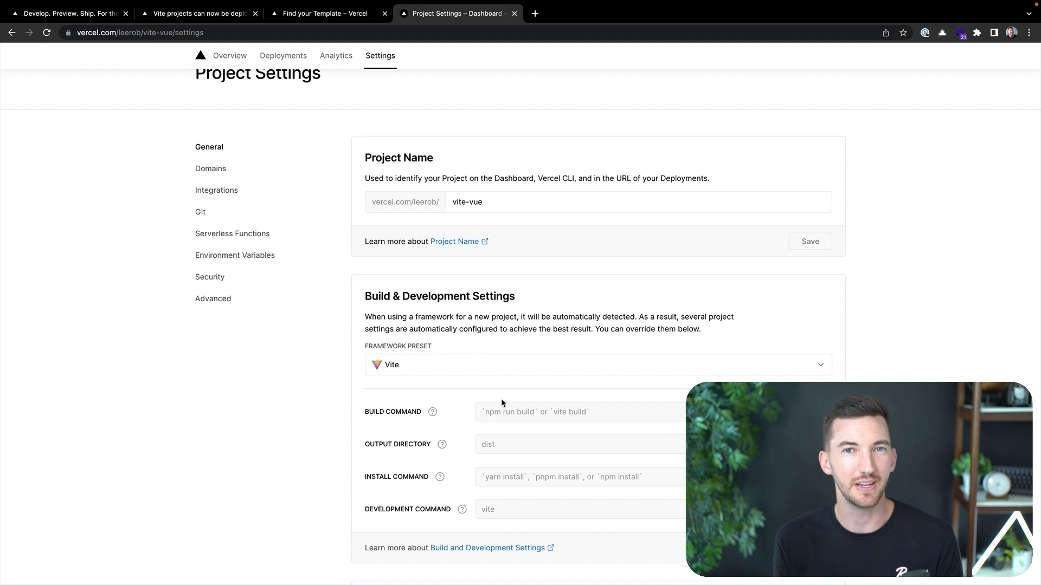
click(325, 13)
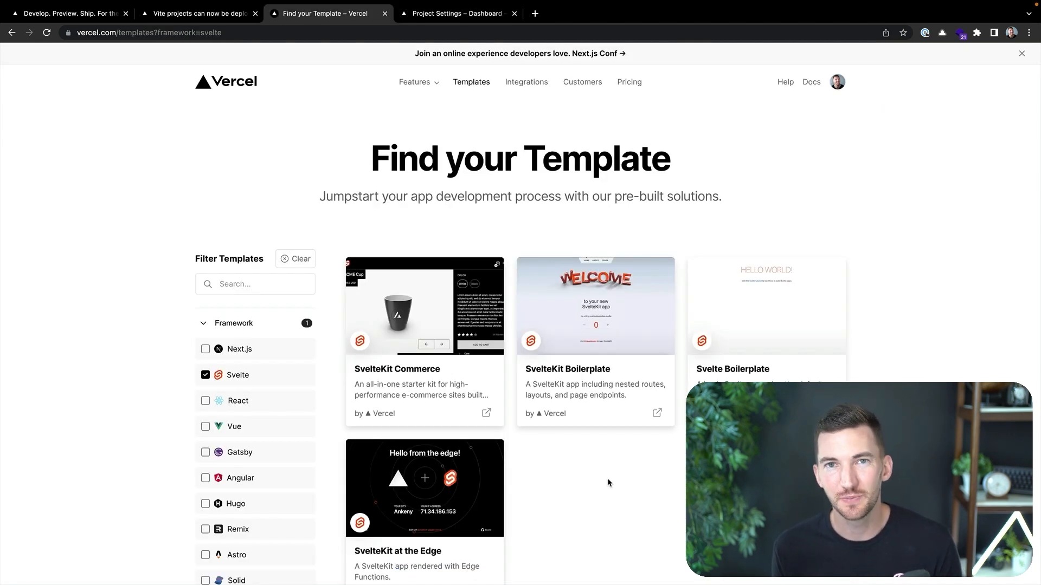